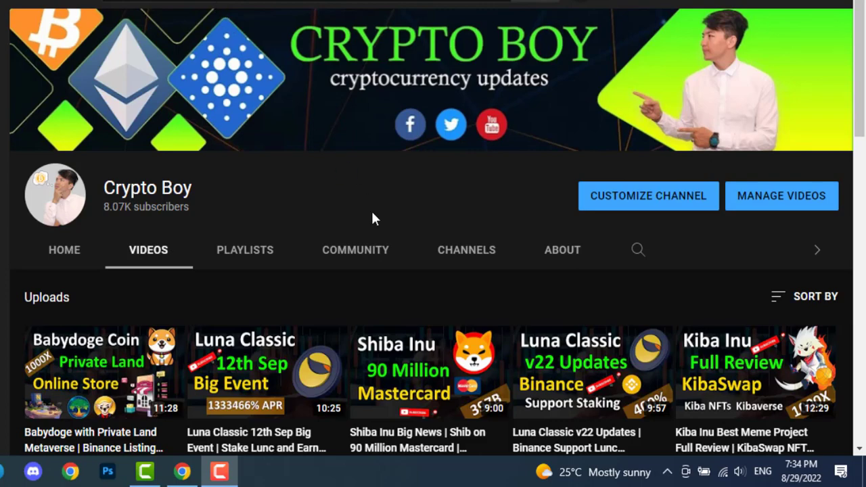
Step: Scroll the Shibnobi CoinMarketCap page to review market cap, 24h volume and circulating supply
{"action": "scroll", "scroll_direction": "down", "scroll_amount": 3}
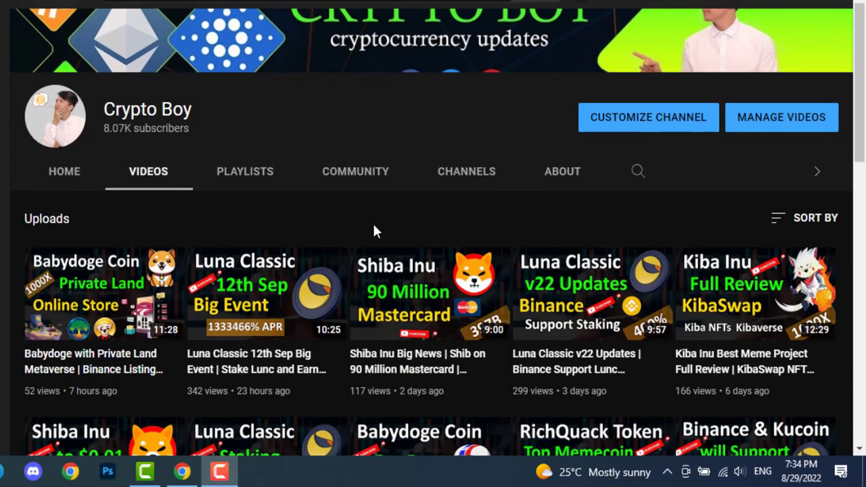
{"action": "scroll", "scroll_direction": "down", "scroll_amount": 3}
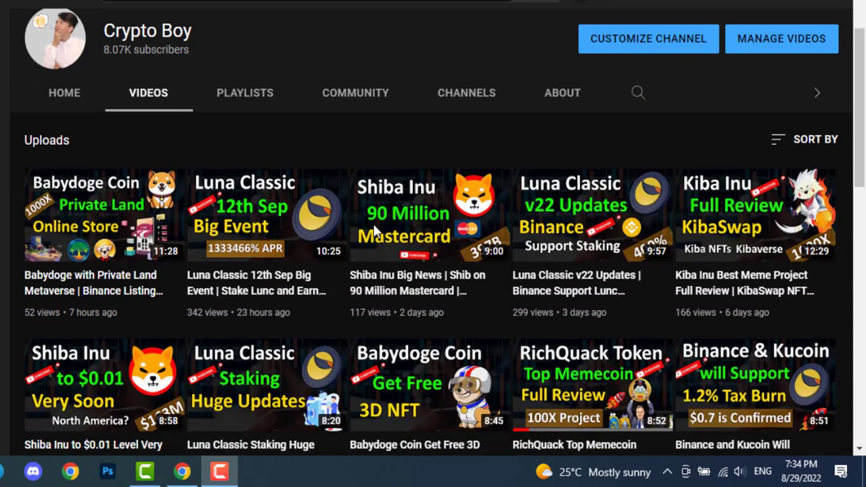
{"action": "scroll", "scroll_direction": "down", "scroll_amount": 3}
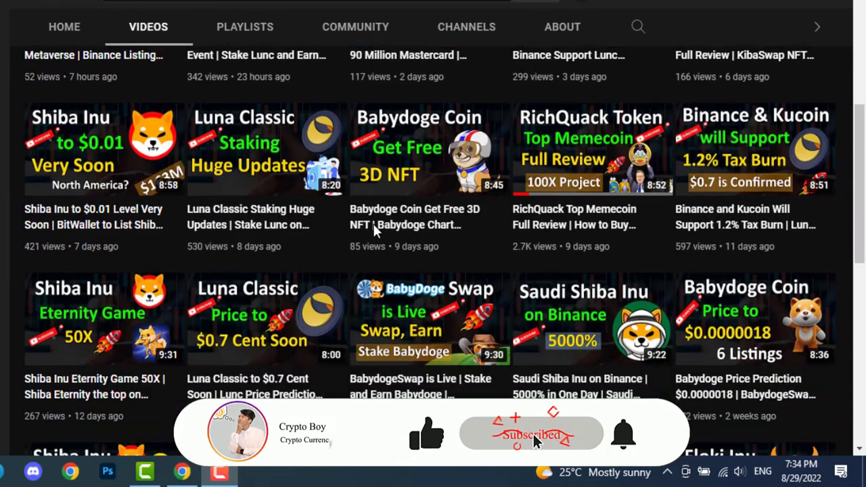
{"action": "scroll", "scroll_direction": "up", "scroll_amount": 3}
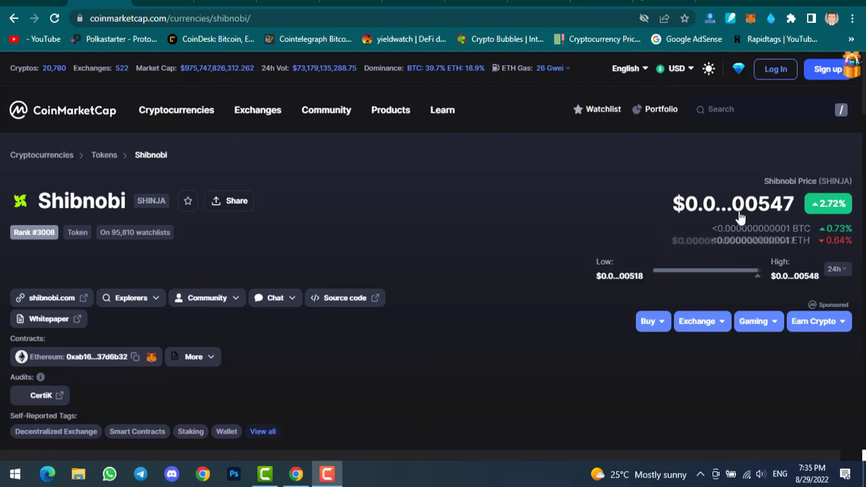
{"action": "mouse_move", "coordinate": [733, 204]}
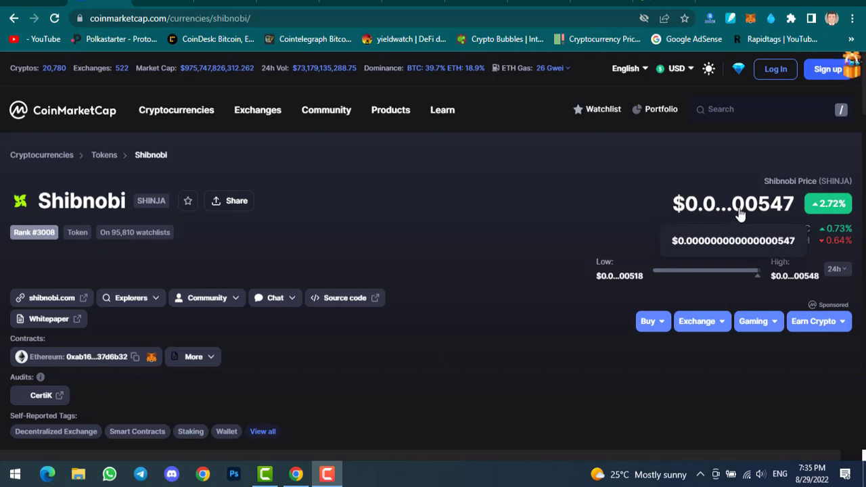
{"action": "scroll", "scroll_direction": "down", "scroll_amount": 3}
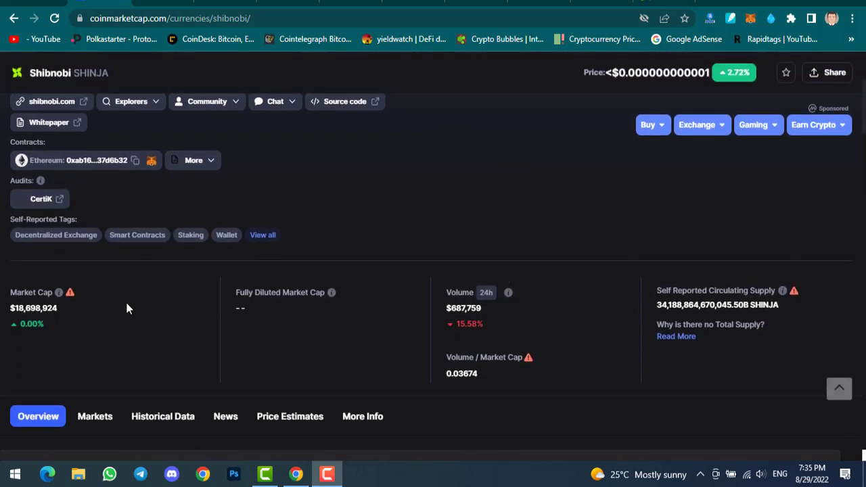
{"action": "mouse_move", "coordinate": [396, 323]}
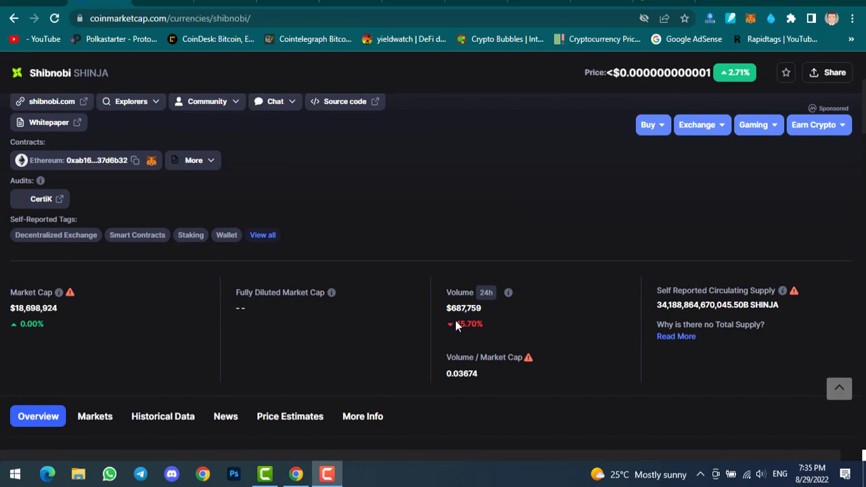
{"action": "mouse_move", "coordinate": [462, 336]}
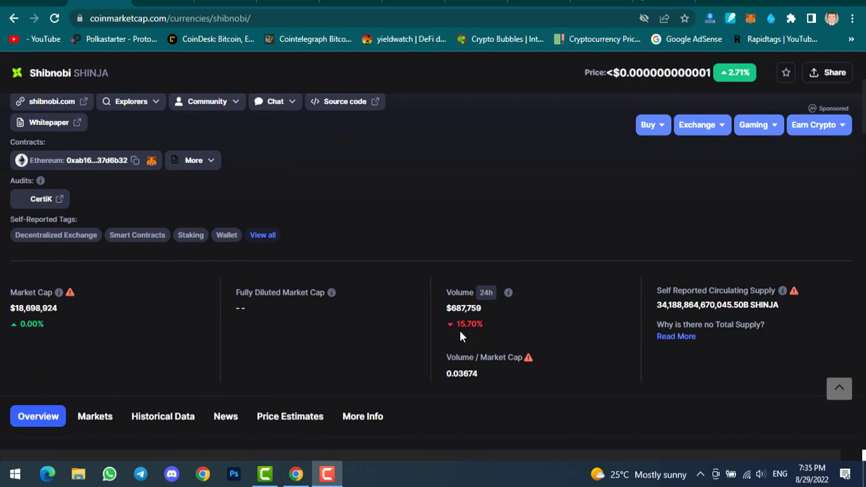
{"action": "mouse_move", "coordinate": [540, 288]}
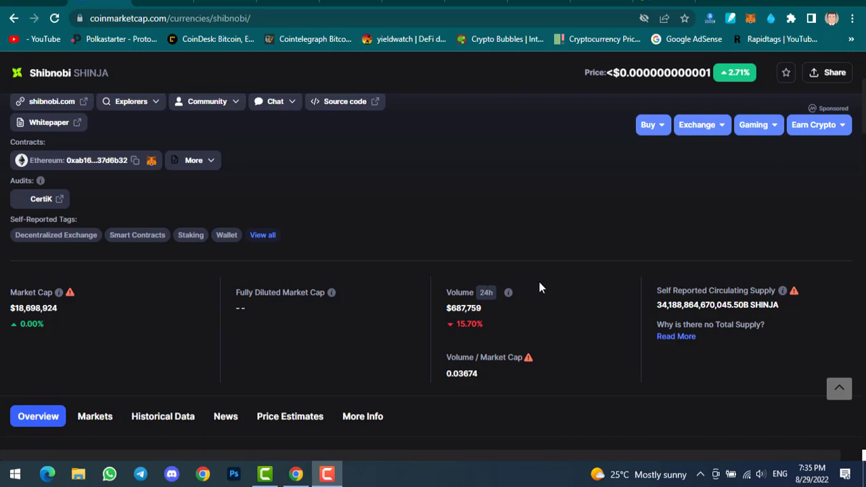
{"action": "scroll", "scroll_direction": "up", "scroll_amount": 3}
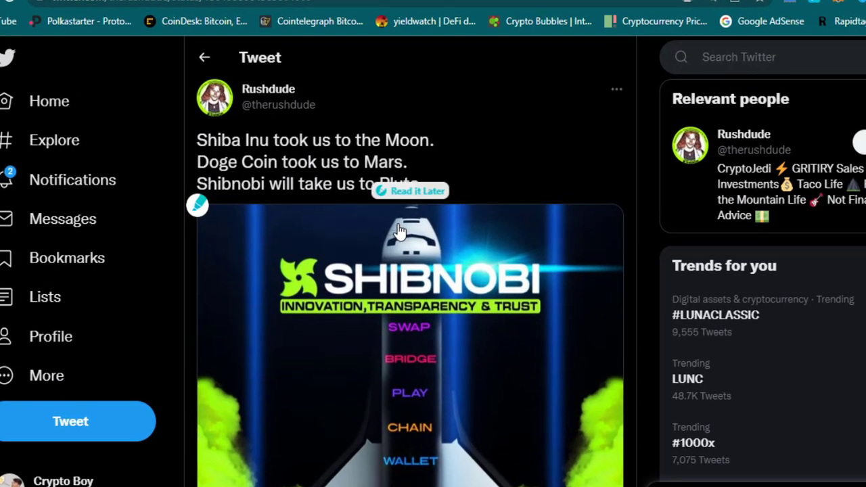
Step: Scroll through the rocket graphic listing Swap, Bridge, Play, Chain, Wallet, Verse and more
{"action": "scroll", "scroll_direction": "down", "scroll_amount": 3}
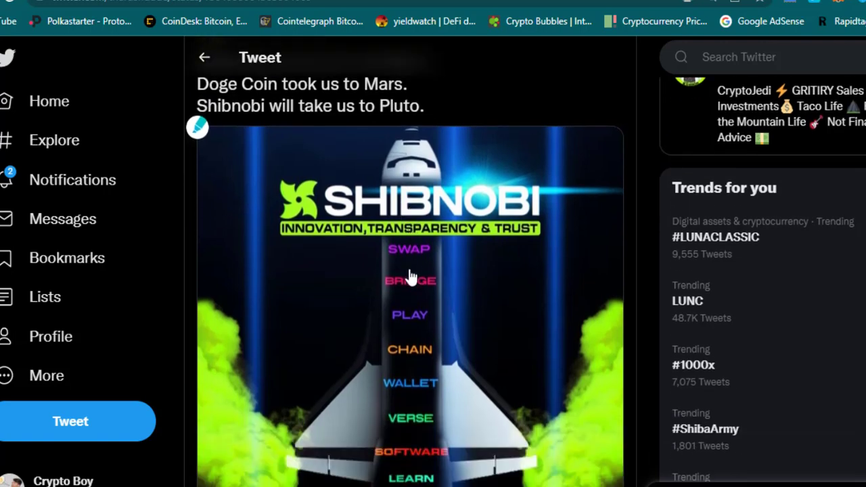
{"action": "mouse_move", "coordinate": [412, 284]}
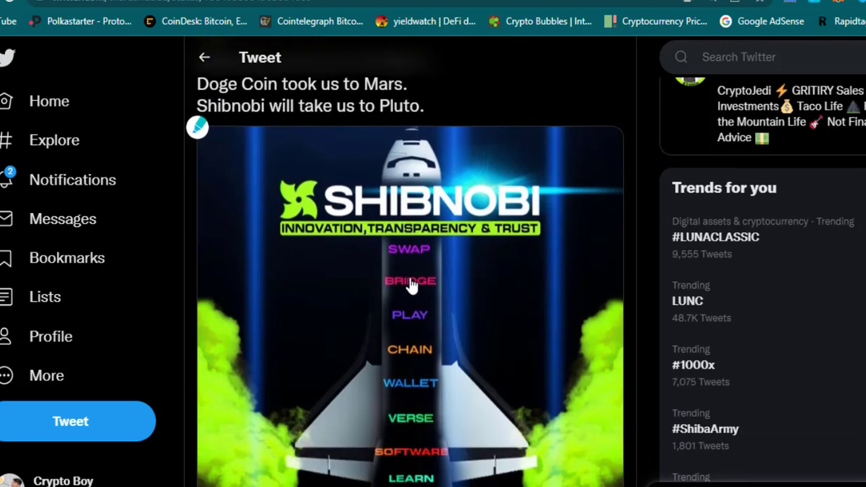
{"action": "mouse_move", "coordinate": [413, 301]}
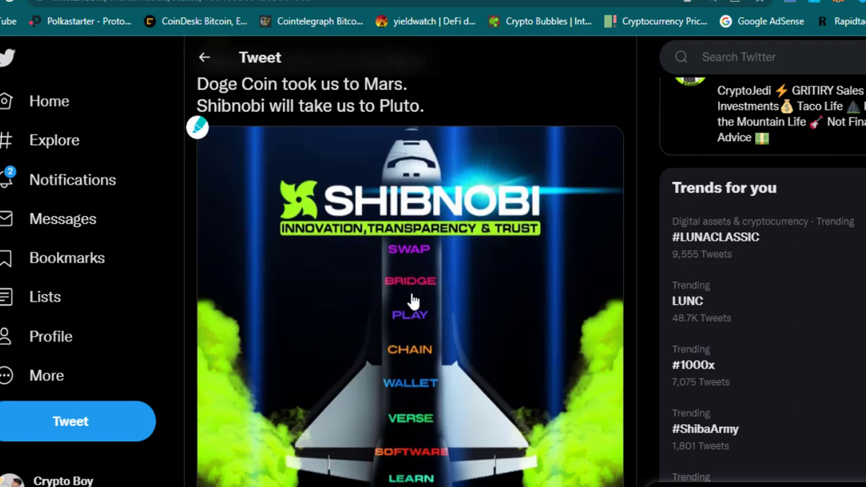
{"action": "mouse_move", "coordinate": [413, 308]}
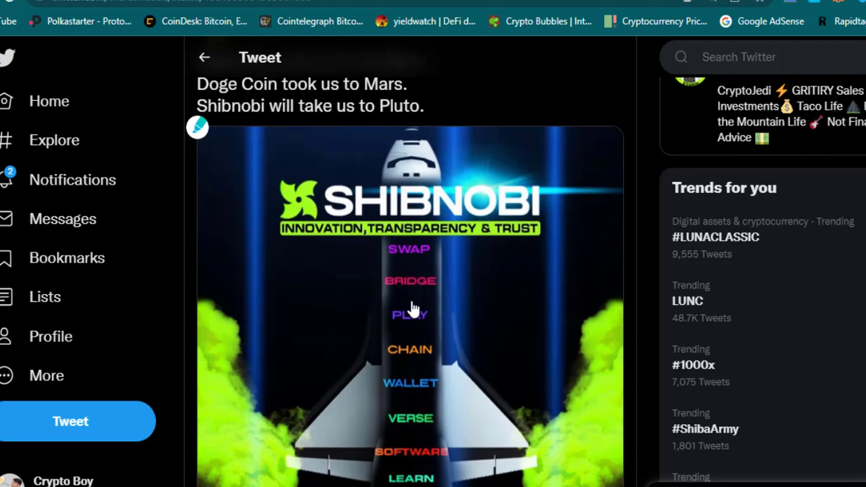
{"action": "scroll", "scroll_direction": "down", "scroll_amount": 3}
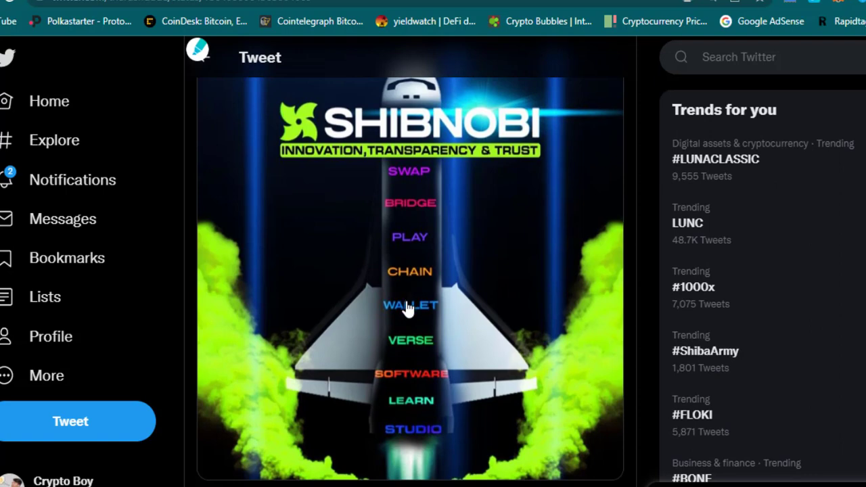
{"action": "mouse_move", "coordinate": [414, 341]}
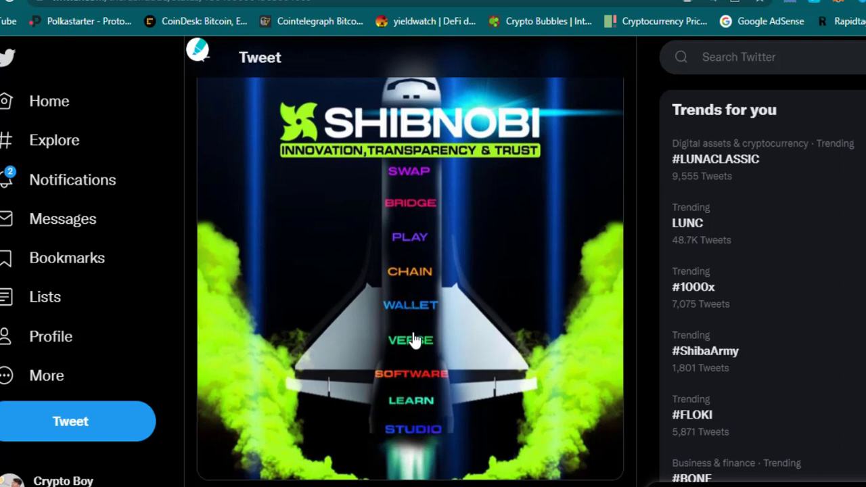
{"action": "mouse_move", "coordinate": [415, 346]}
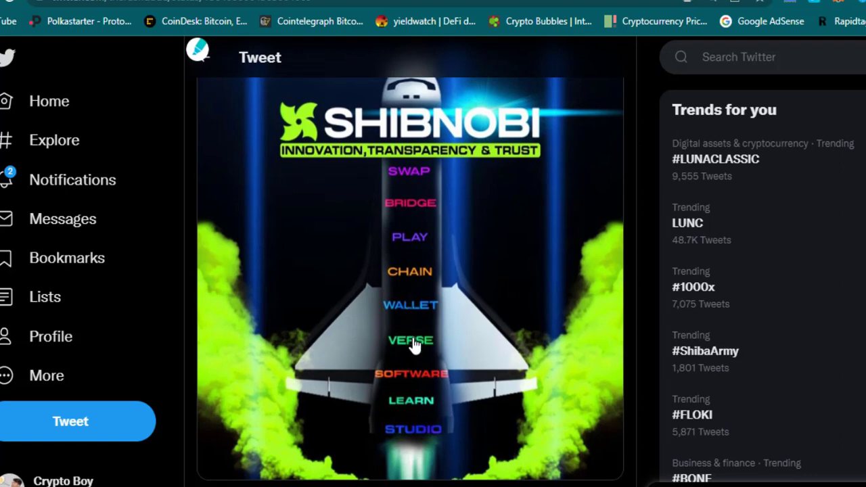
{"action": "mouse_move", "coordinate": [416, 396]}
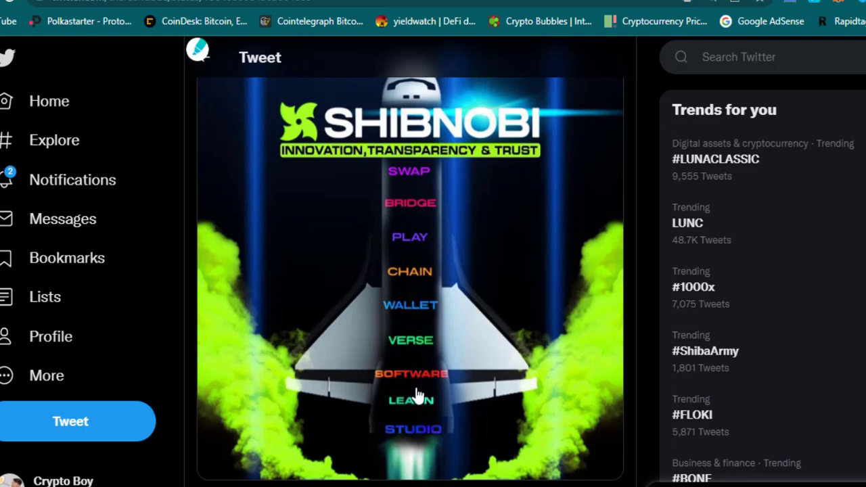
{"action": "mouse_move", "coordinate": [413, 347]}
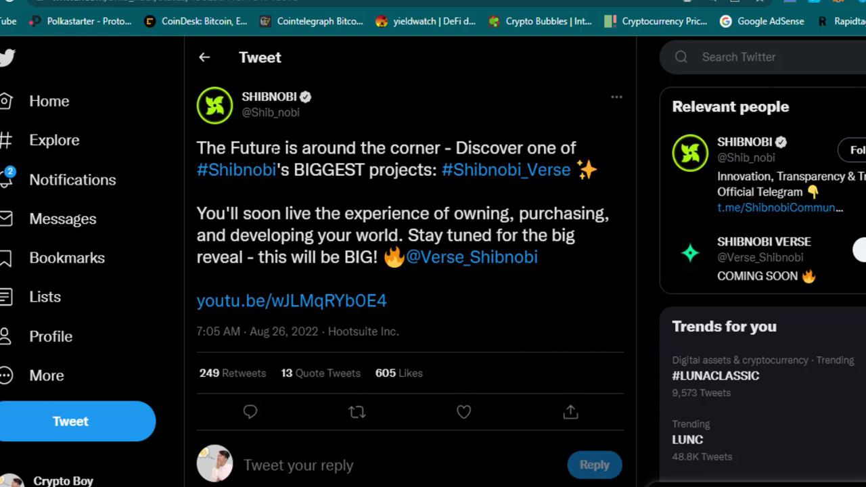
{"action": "mouse_move", "coordinate": [297, 301]}
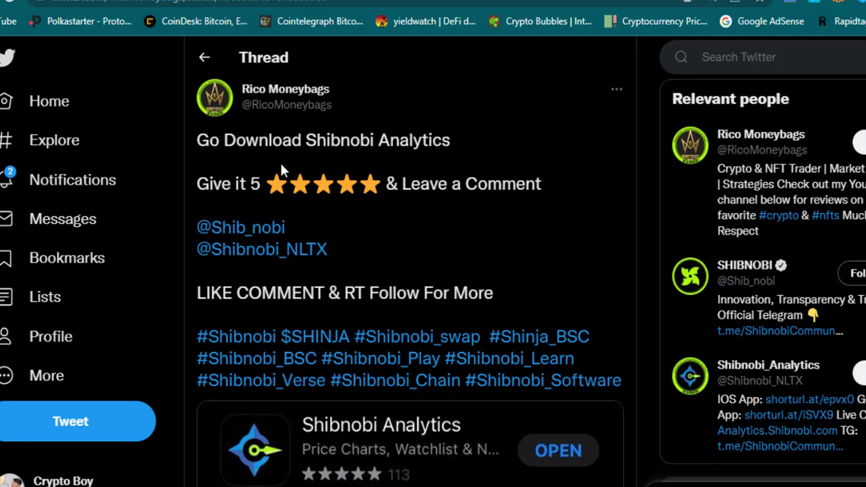
Step: Scroll the thread to the Shibnobi Analytics app card and preview screenshots
{"action": "scroll", "scroll_direction": "down", "scroll_amount": 3}
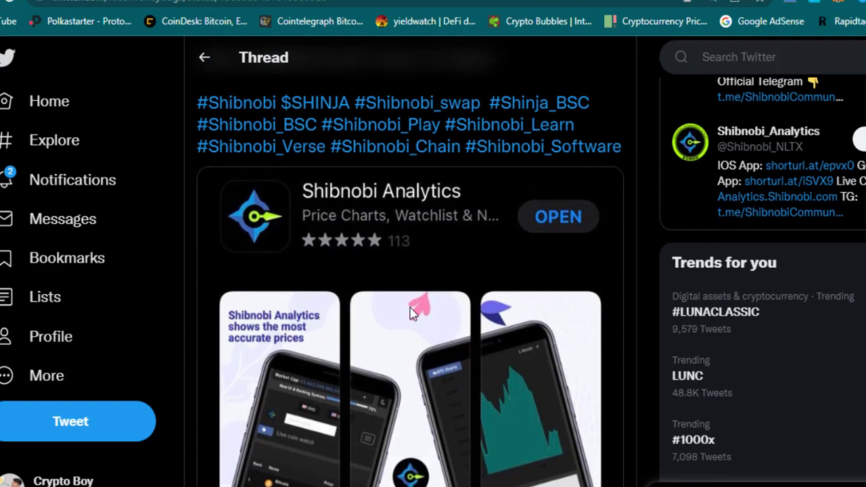
{"action": "scroll", "scroll_direction": "down", "scroll_amount": 3}
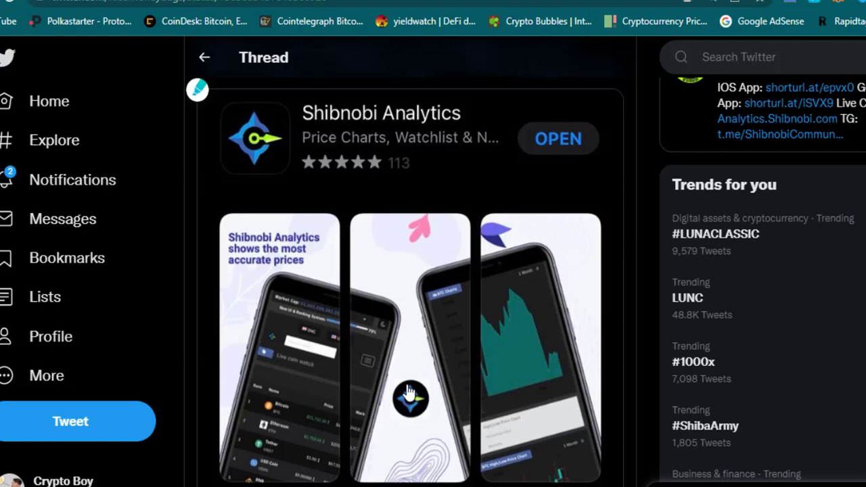
{"action": "scroll", "scroll_direction": "up", "scroll_amount": 3}
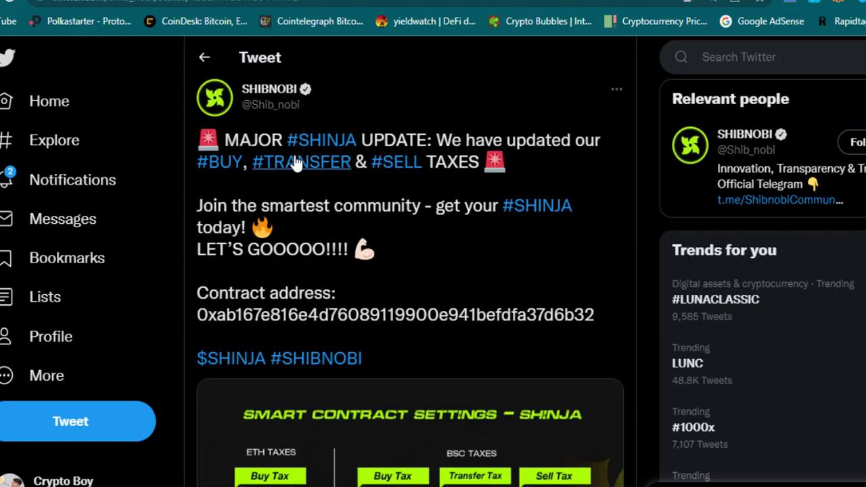
Step: Scroll down the 'MAJOR #SHINJA UPDATE' tax tweet to its contract address
{"action": "scroll", "scroll_direction": "down", "scroll_amount": 3}
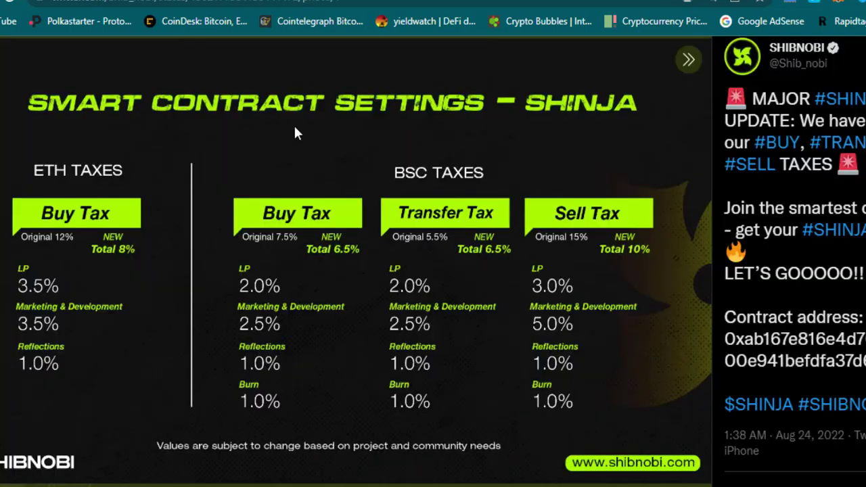
{"action": "mouse_move", "coordinate": [346, 140]}
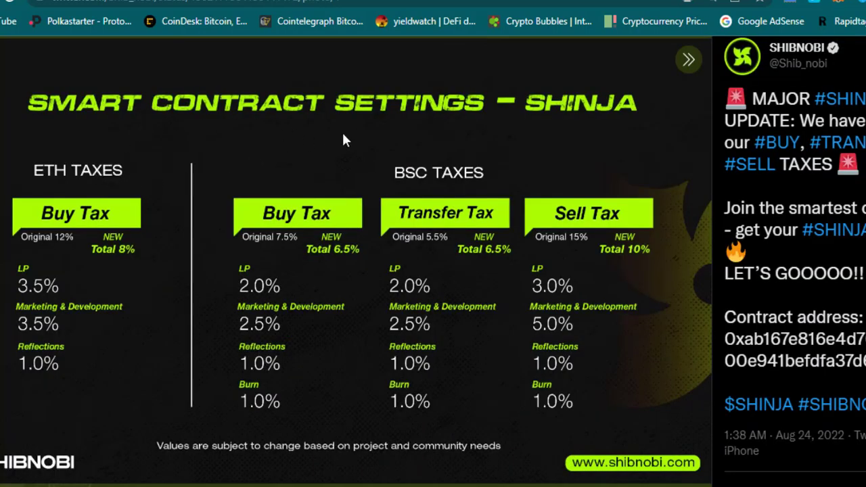
{"action": "mouse_move", "coordinate": [78, 198]}
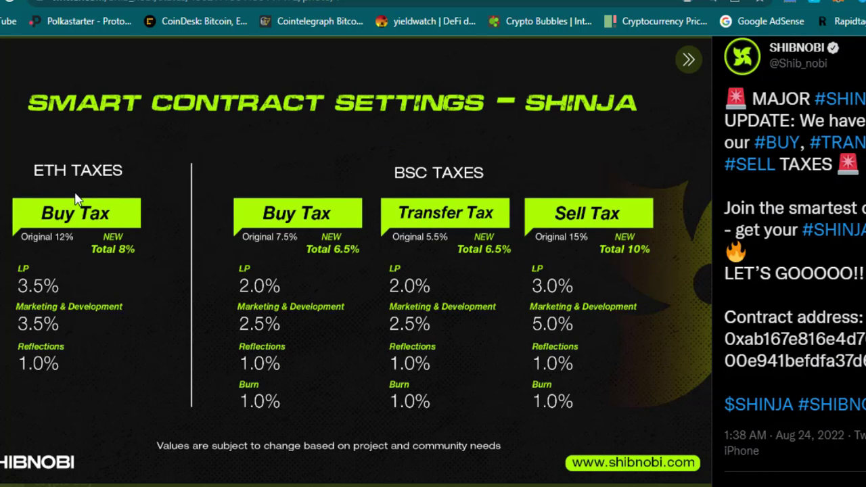
{"action": "mouse_move", "coordinate": [115, 264]}
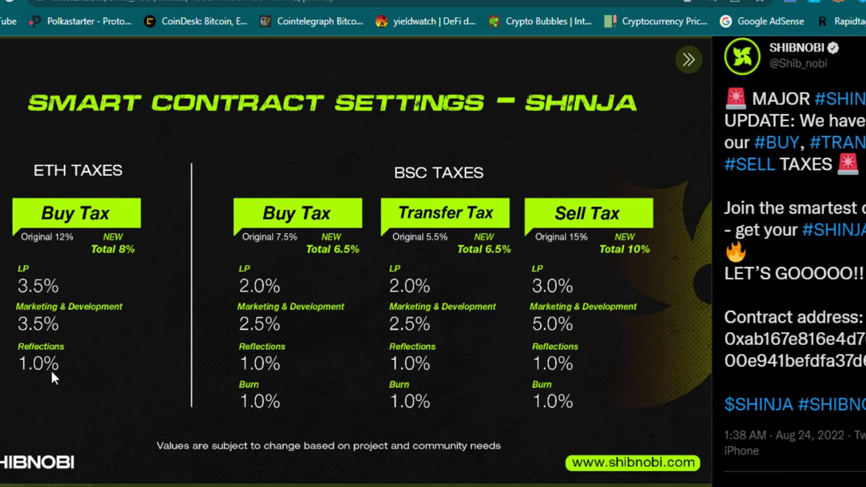
{"action": "mouse_move", "coordinate": [535, 193]}
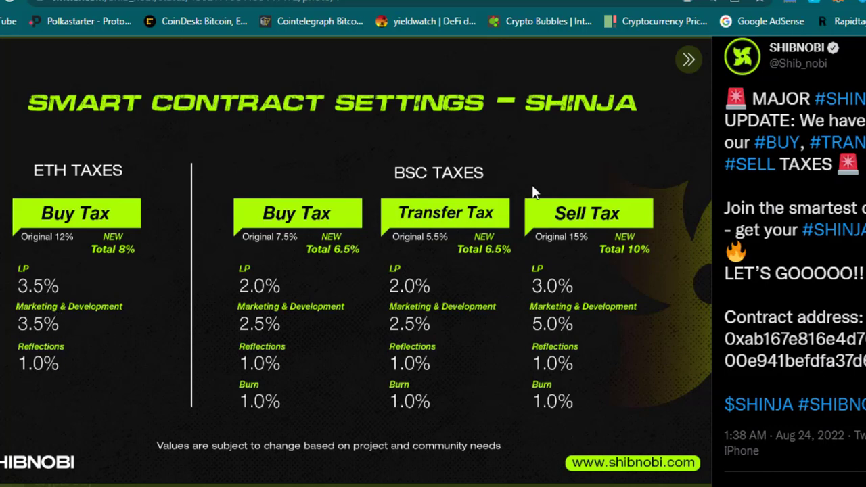
{"action": "mouse_move", "coordinate": [283, 256]}
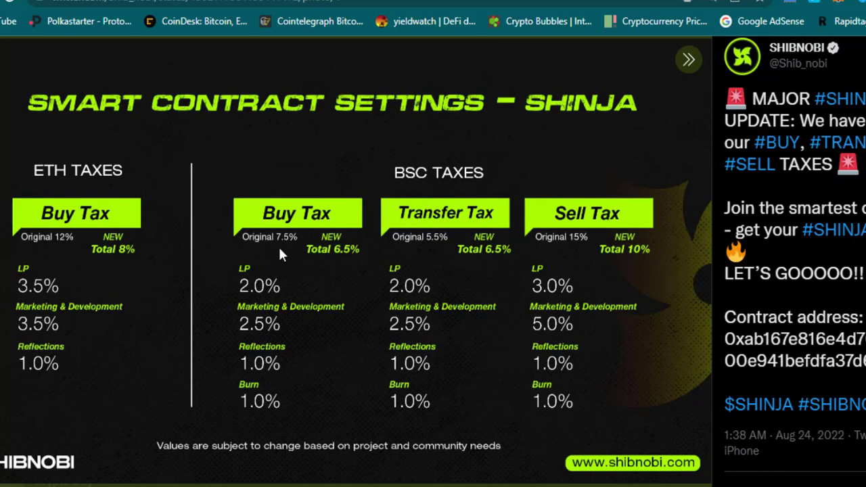
{"action": "mouse_move", "coordinate": [285, 251]}
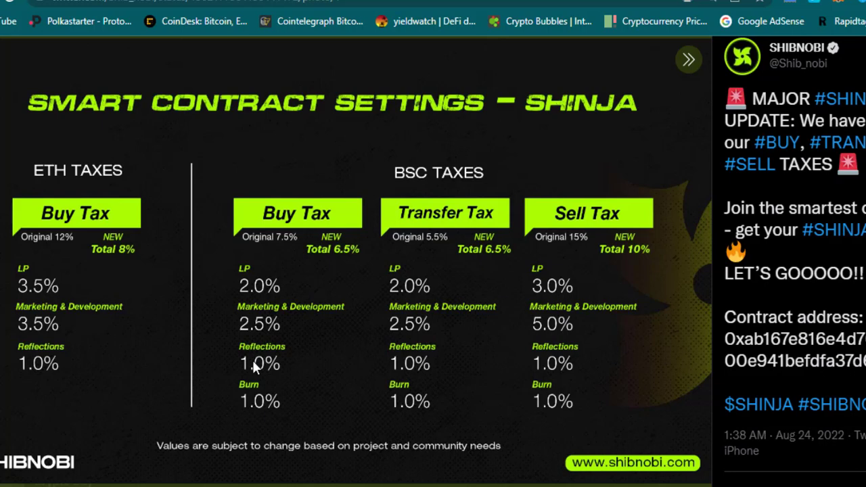
{"action": "mouse_move", "coordinate": [251, 410]}
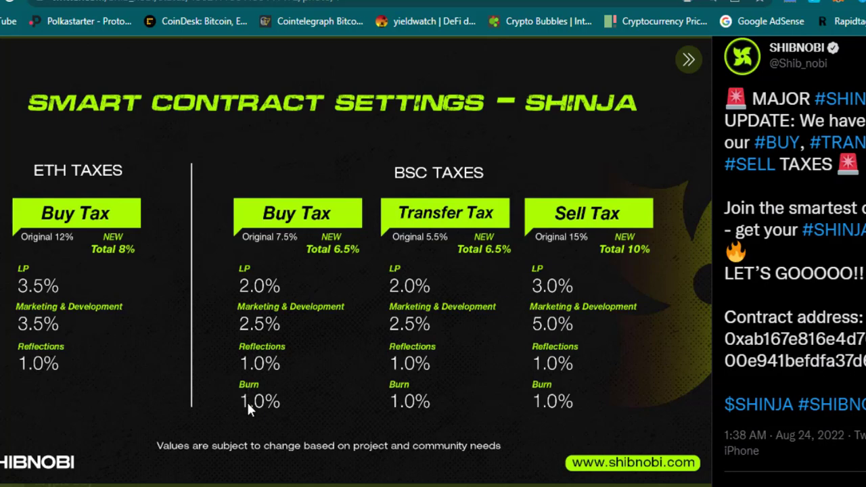
{"action": "mouse_move", "coordinate": [477, 224]}
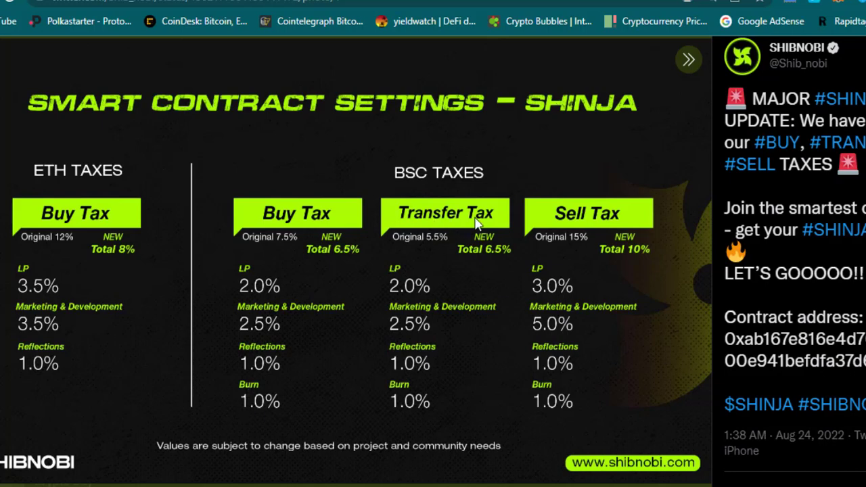
{"action": "mouse_move", "coordinate": [538, 252]}
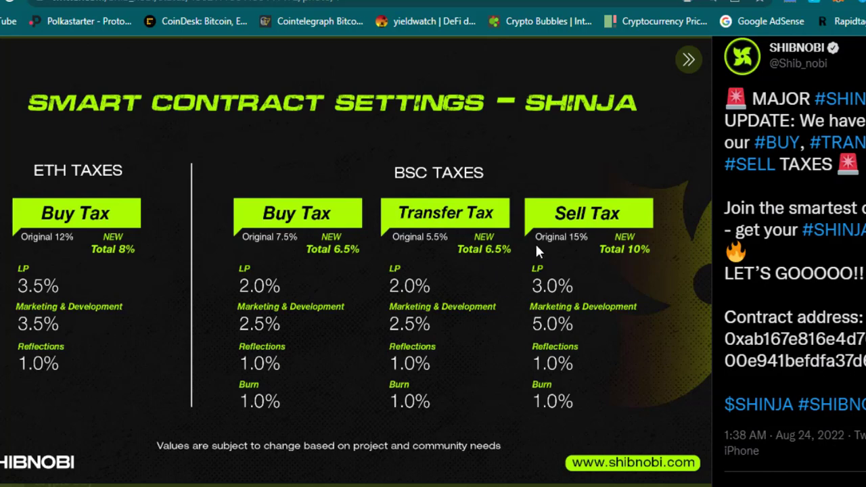
{"action": "mouse_move", "coordinate": [615, 262]}
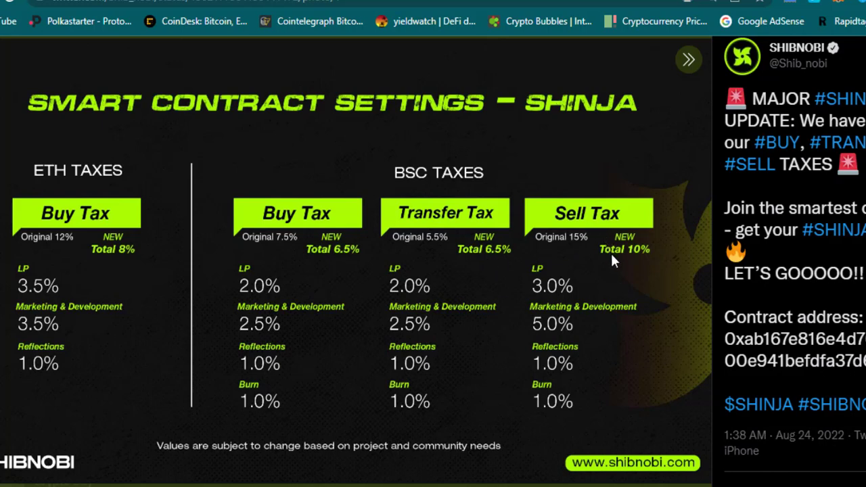
{"action": "mouse_move", "coordinate": [406, 342]}
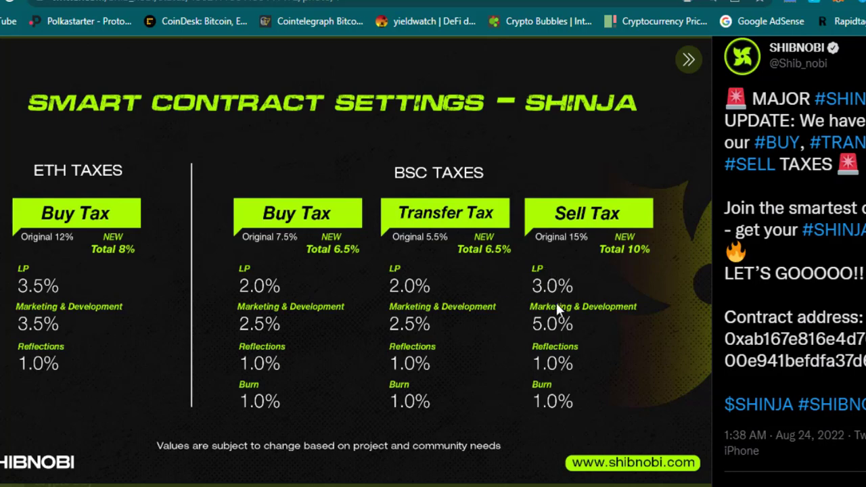
{"action": "mouse_move", "coordinate": [555, 383]}
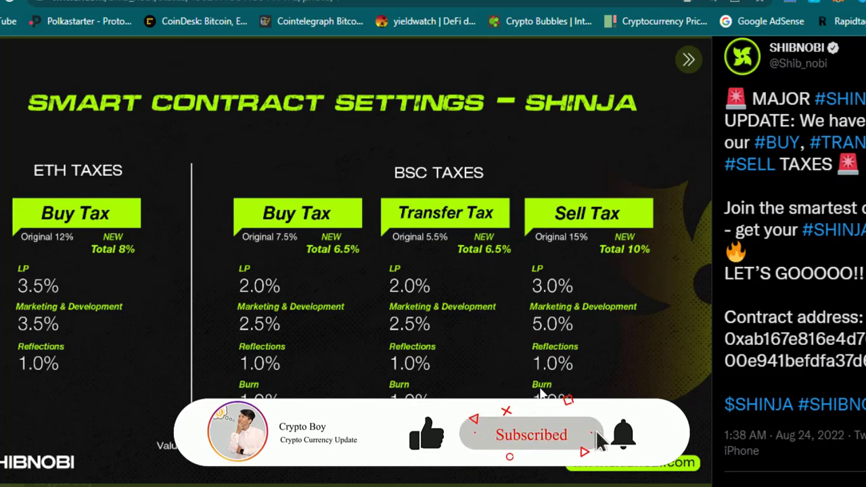
Step: Close the enlarged SHINJA tax settings image
{"action": "left_click", "coordinate": [624, 435]}
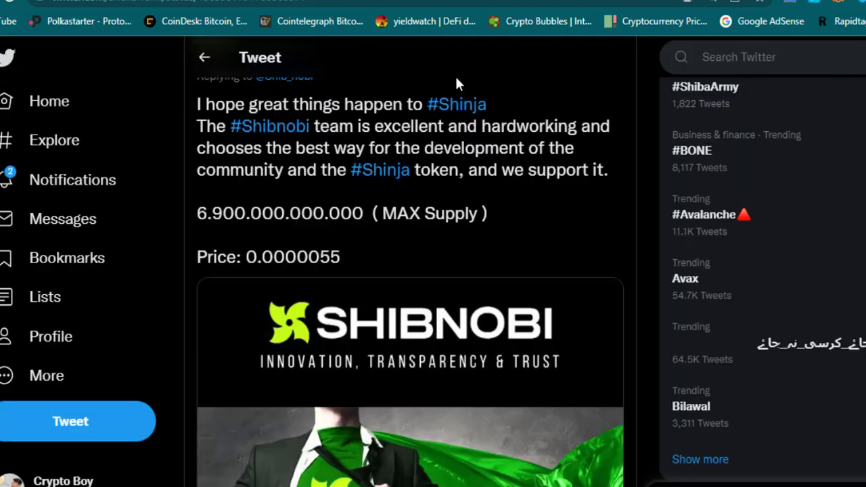
{"action": "mouse_move", "coordinate": [416, 235]}
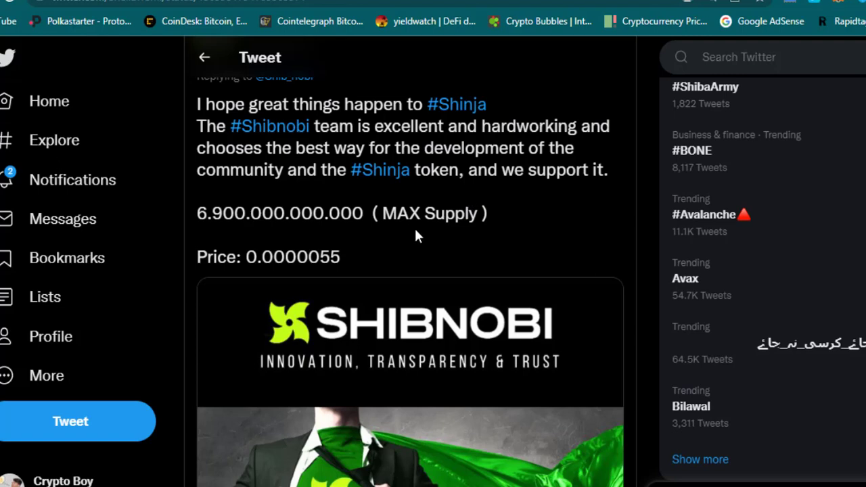
{"action": "mouse_move", "coordinate": [251, 232]}
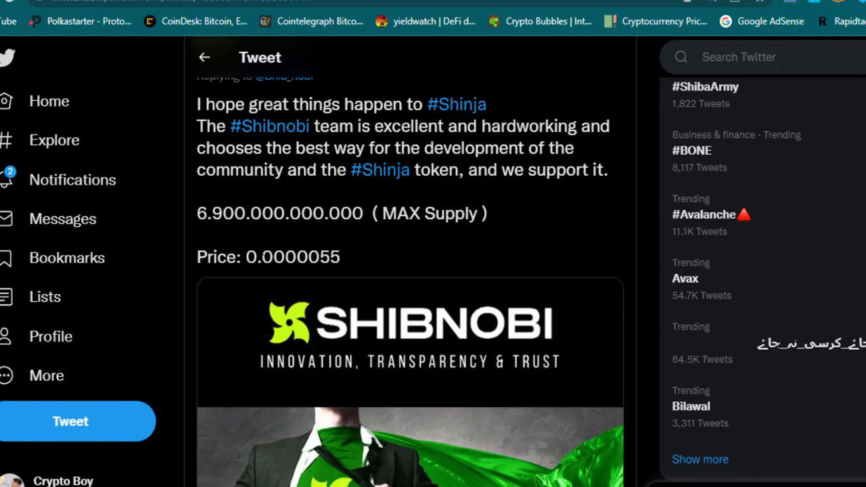
{"action": "mouse_move", "coordinate": [303, 244]}
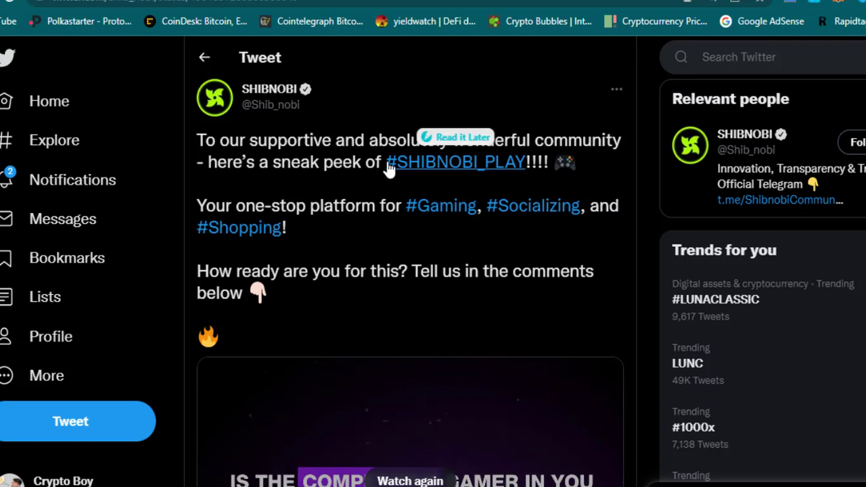
{"action": "mouse_move", "coordinate": [349, 226]}
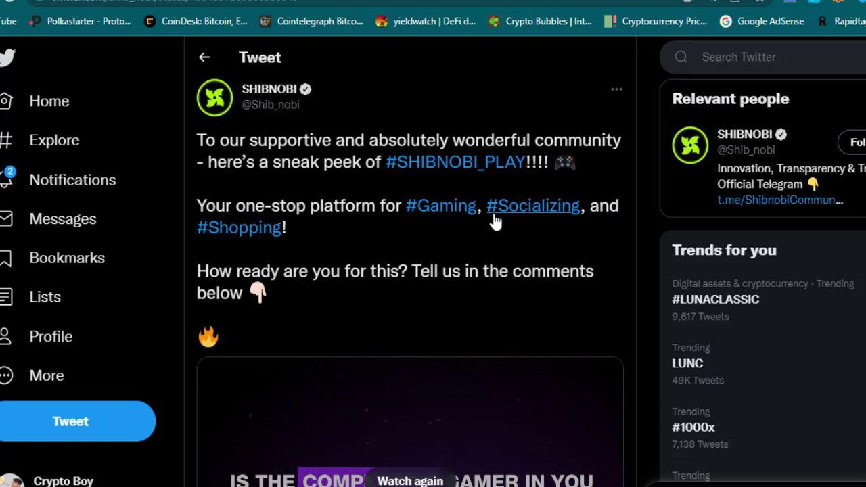
{"action": "mouse_move", "coordinate": [457, 242]}
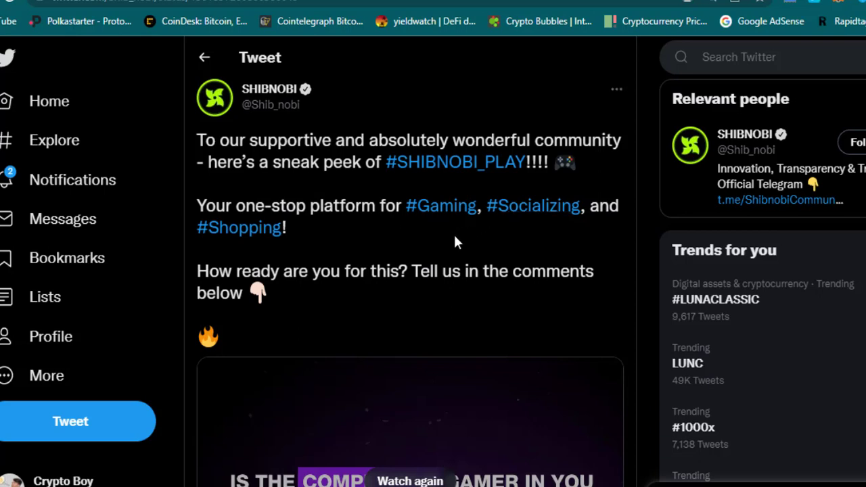
{"action": "mouse_move", "coordinate": [415, 297]}
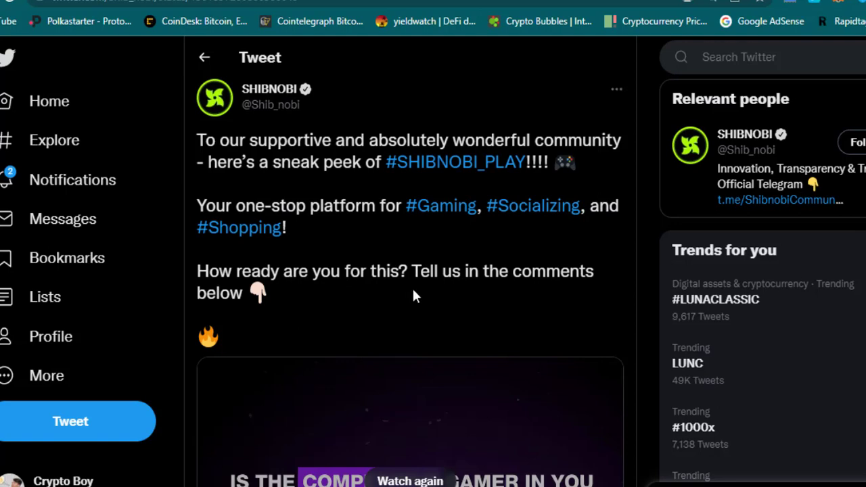
Step: Replay the Shibnobi Play preview video muted, then open the first-big-update thread
{"action": "scroll", "scroll_direction": "down", "scroll_amount": 3}
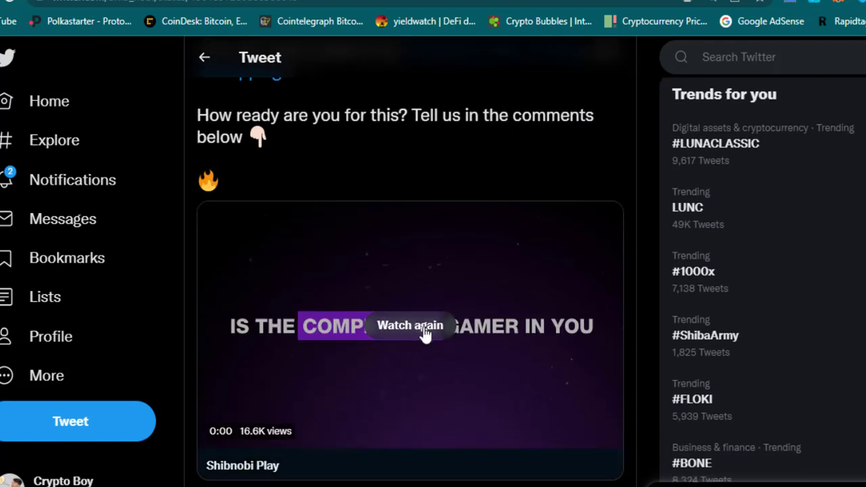
{"action": "left_click", "coordinate": [410, 326]}
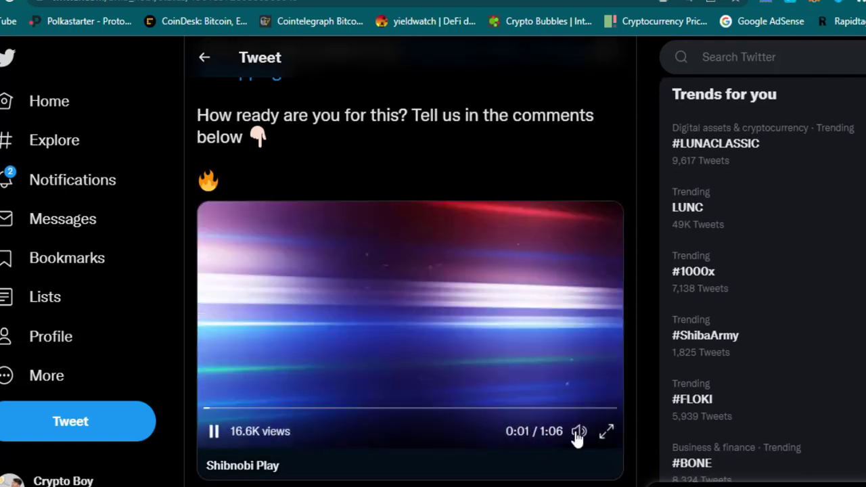
{"action": "left_click", "coordinate": [580, 431]}
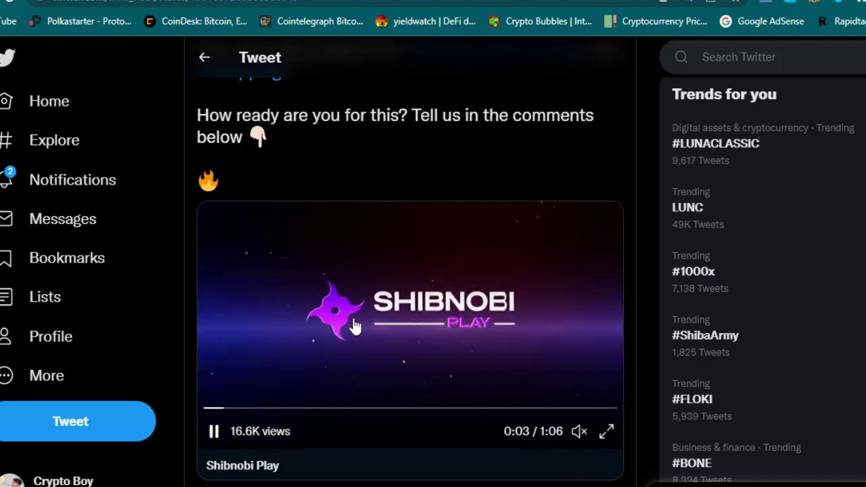
{"action": "mouse_move", "coordinate": [460, 359]}
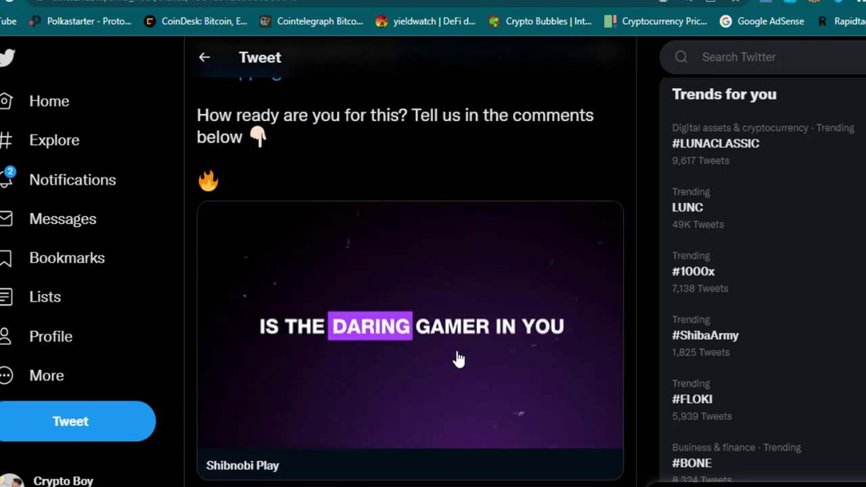
{"action": "left_click", "coordinate": [409, 339]}
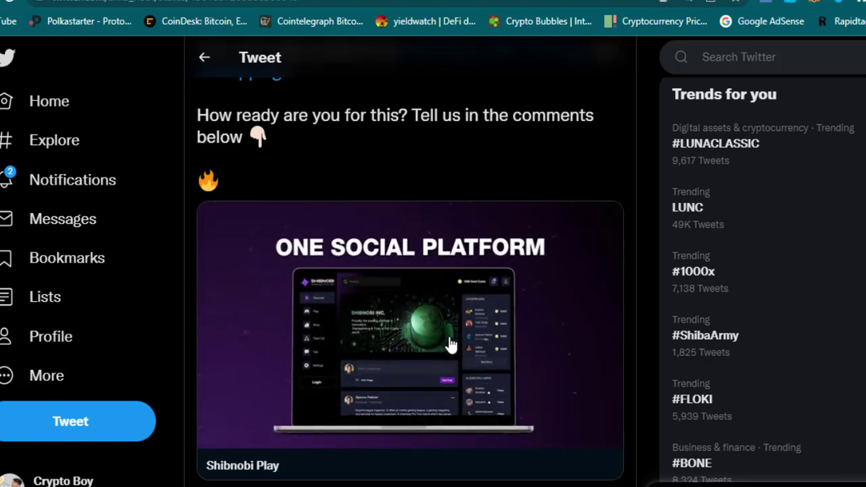
{"action": "left_click", "coordinate": [410, 342]}
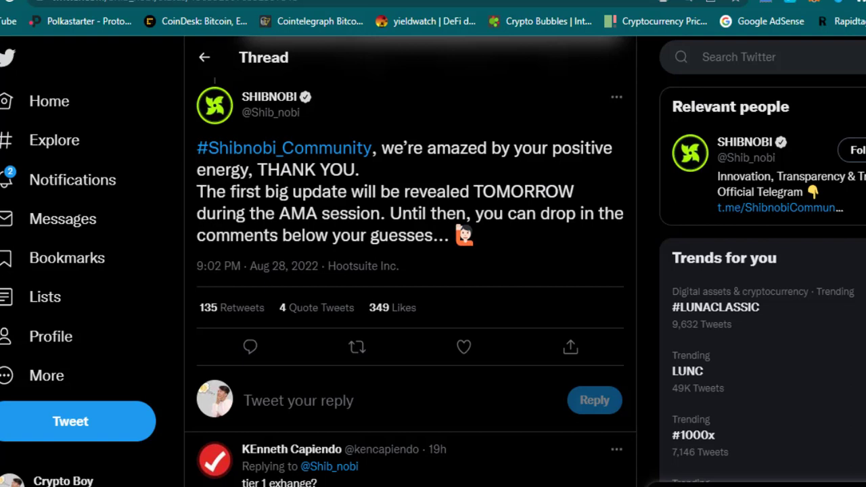
Step: Scroll through the AMA big-update thread's replies and back up to the main tweet
{"action": "scroll", "scroll_direction": "down", "scroll_amount": 3}
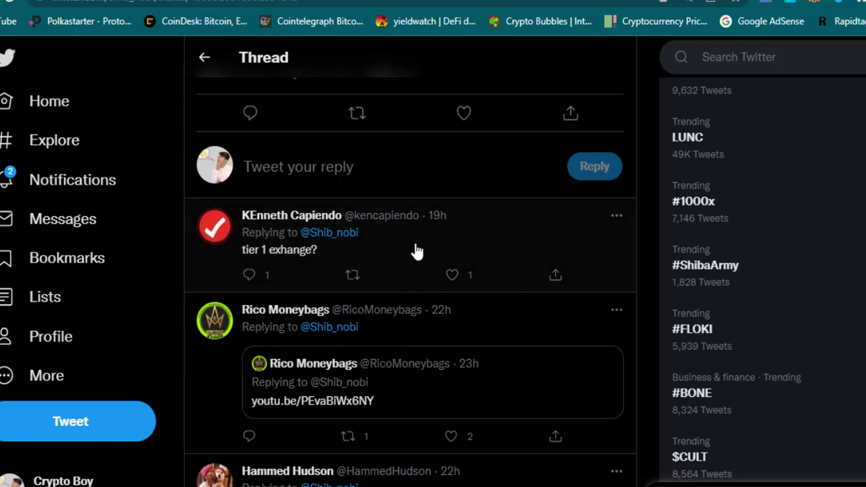
{"action": "scroll", "scroll_direction": "down", "scroll_amount": 3}
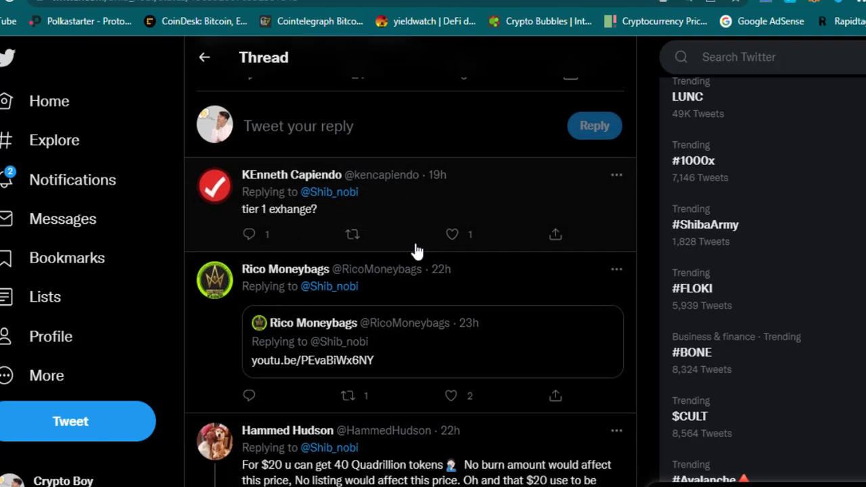
{"action": "scroll", "scroll_direction": "down", "scroll_amount": 3}
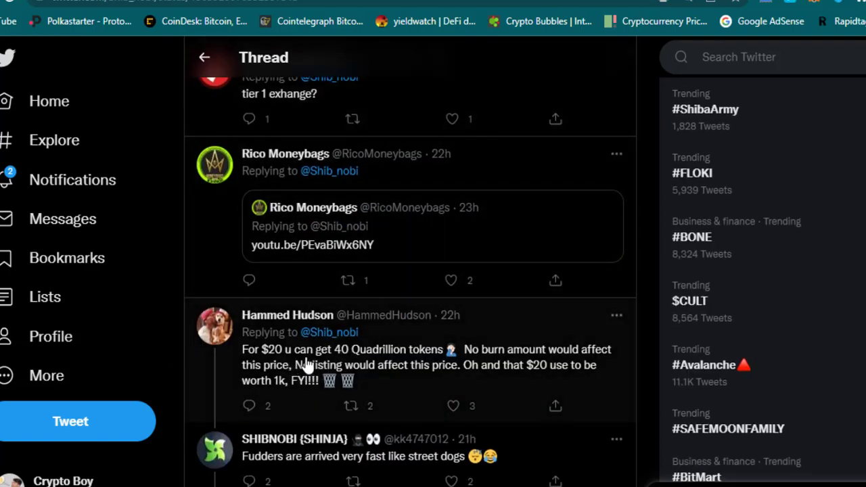
{"action": "mouse_move", "coordinate": [369, 365]}
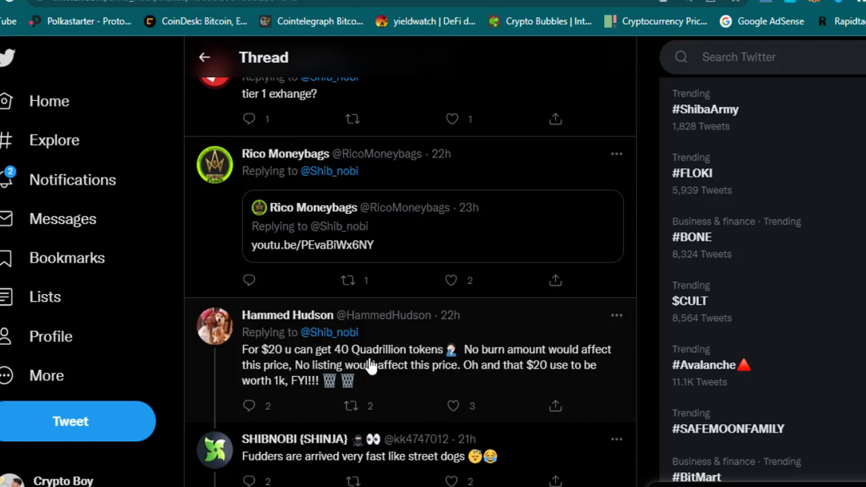
{"action": "scroll", "scroll_direction": "down", "scroll_amount": 3}
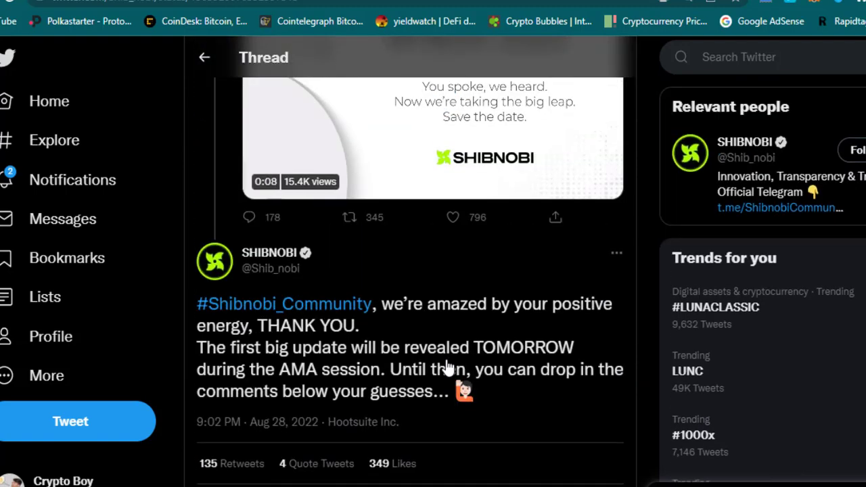
{"action": "scroll", "scroll_direction": "up", "scroll_amount": 3}
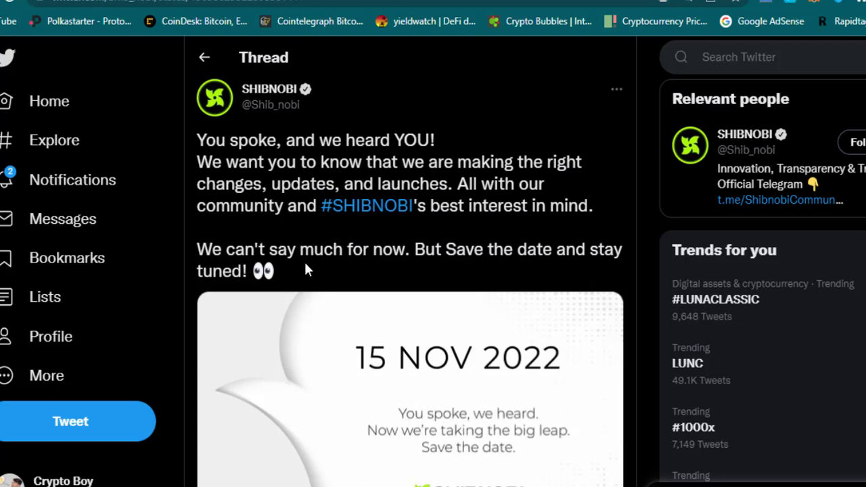
Step: Scroll to the 'You spoke, and we heard YOU!' tweet with its 15 Nov 2022 graphic
{"action": "scroll", "scroll_direction": "down", "scroll_amount": 3}
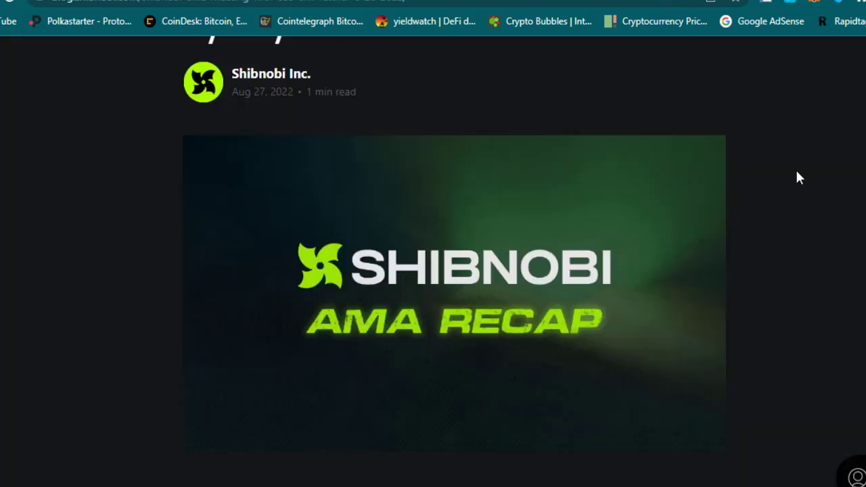
{"action": "mouse_move", "coordinate": [398, 337]}
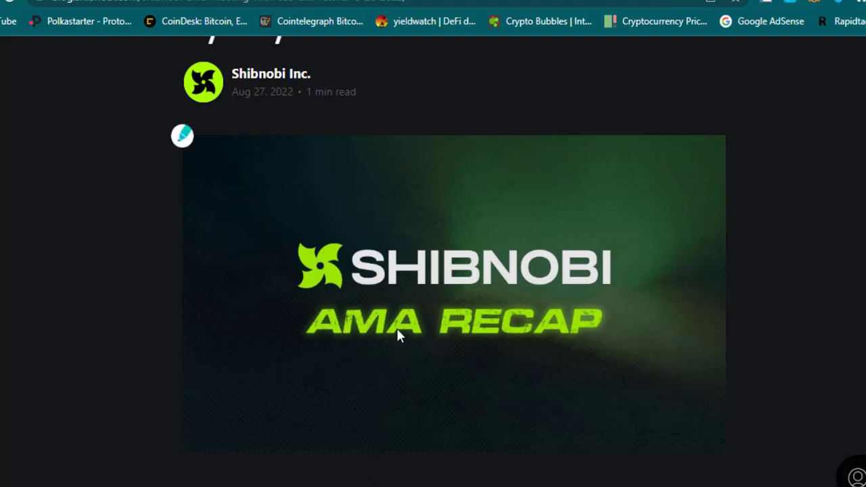
Step: Scroll the AMA Recap post to the CVC migration, Analytics V2 and Bridge notes
{"action": "scroll", "scroll_direction": "down", "scroll_amount": 3}
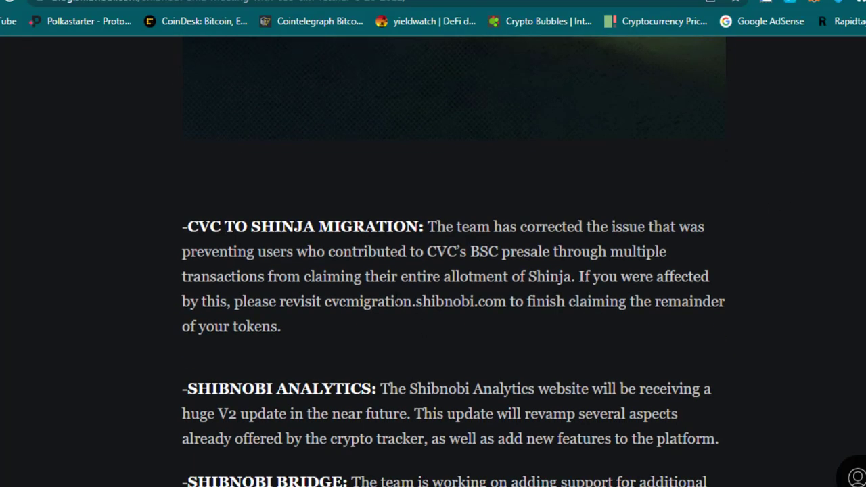
{"action": "mouse_move", "coordinate": [349, 243]}
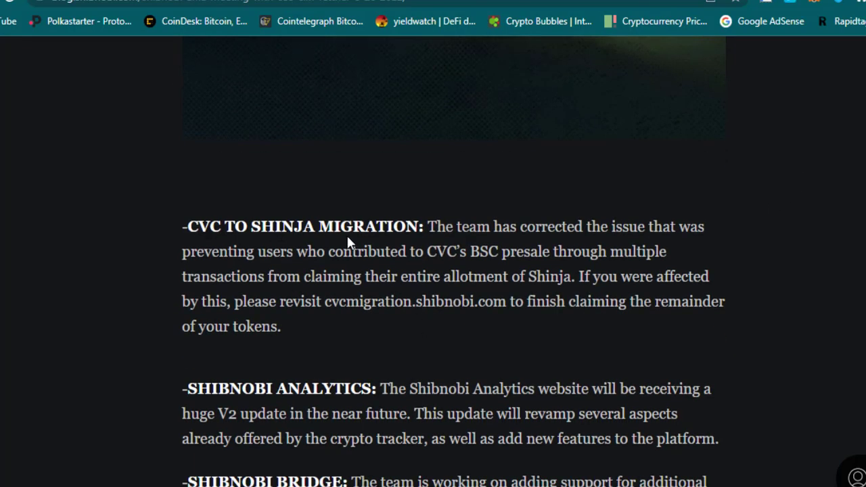
{"action": "scroll", "scroll_direction": "down", "scroll_amount": 3}
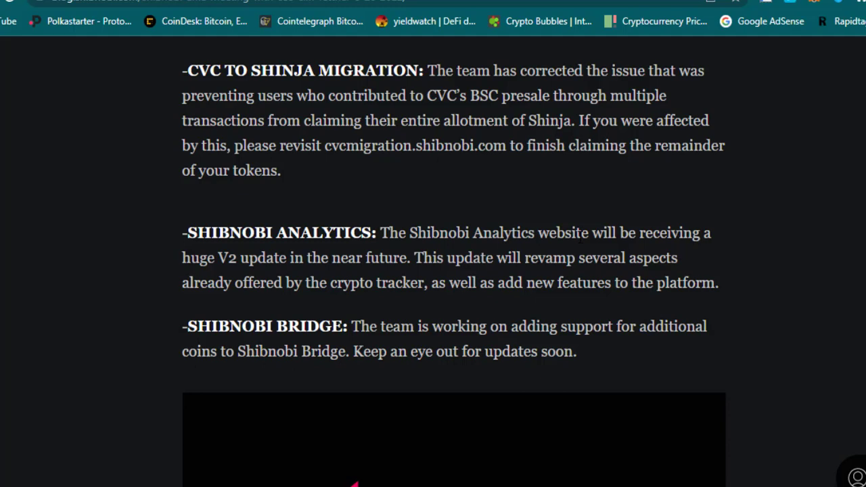
{"action": "mouse_move", "coordinate": [273, 276]}
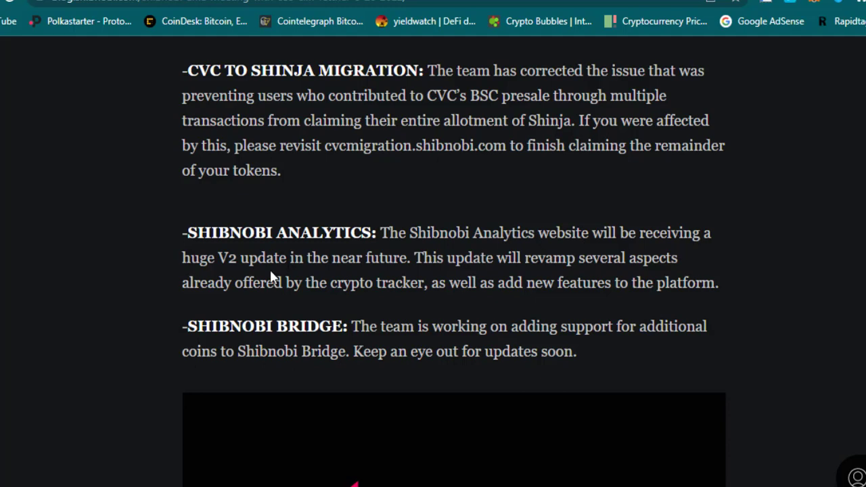
{"action": "mouse_move", "coordinate": [457, 274]}
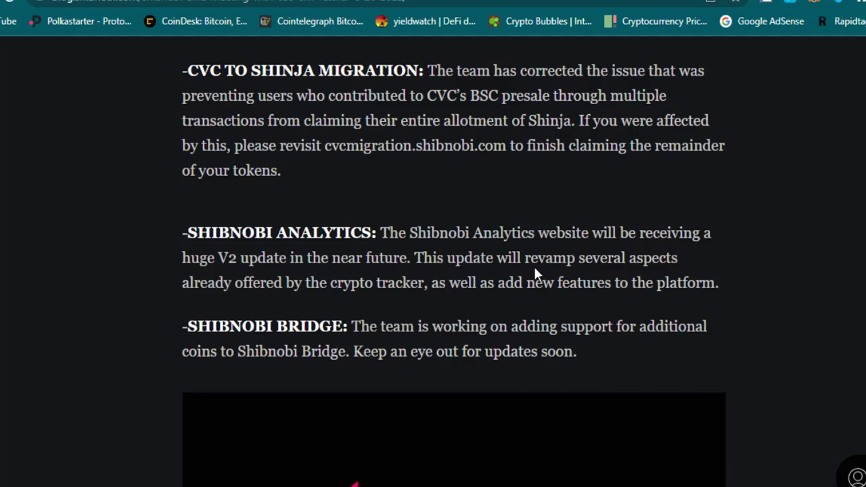
{"action": "mouse_move", "coordinate": [258, 299]}
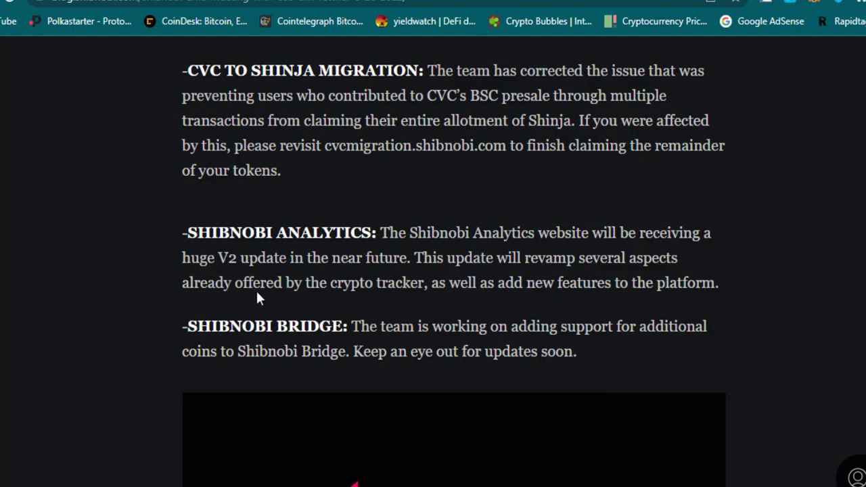
{"action": "mouse_move", "coordinate": [434, 300]}
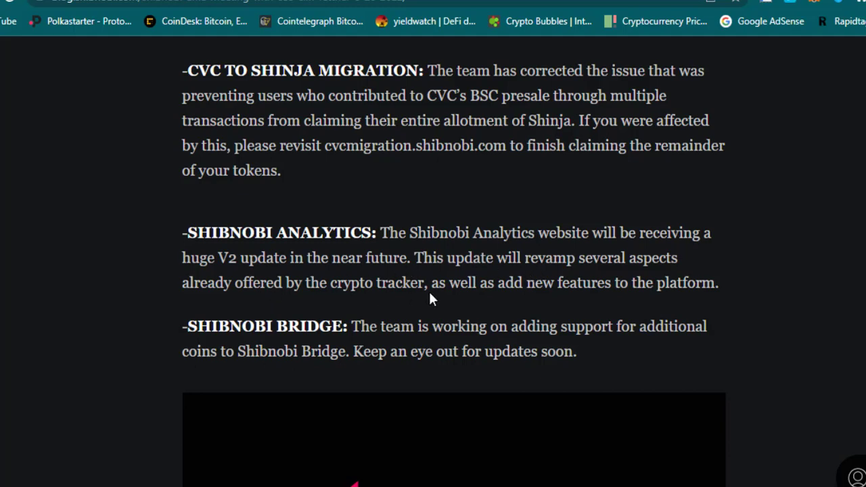
{"action": "mouse_move", "coordinate": [459, 298]}
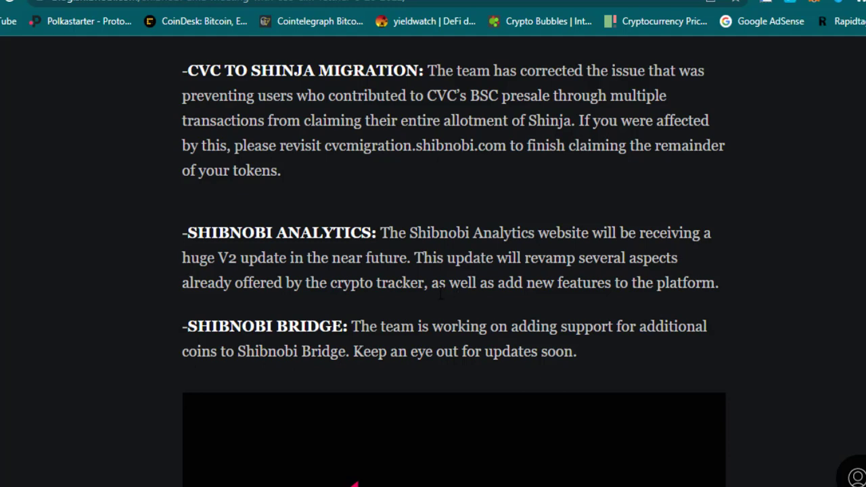
{"action": "mouse_move", "coordinate": [515, 342]}
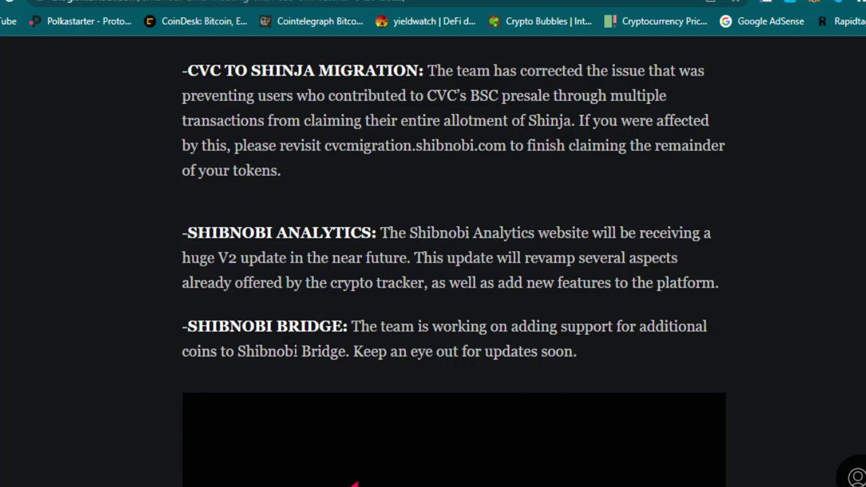
{"action": "scroll", "scroll_direction": "down", "scroll_amount": 3}
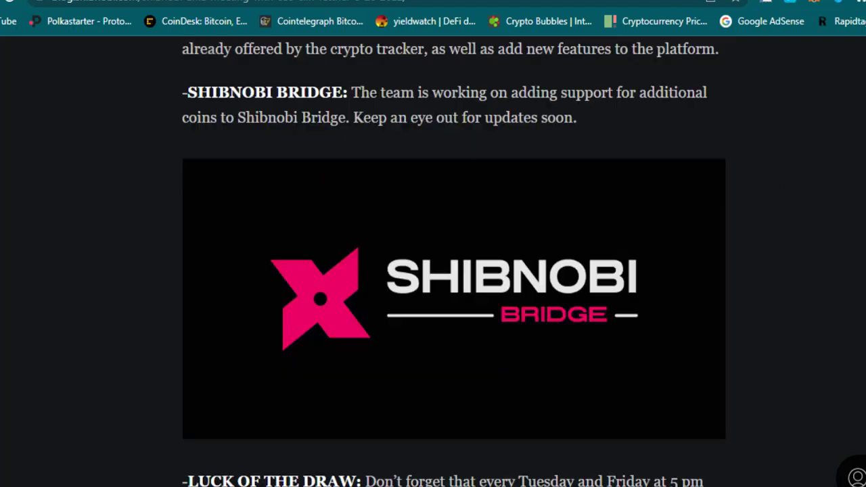
{"action": "scroll", "scroll_direction": "down", "scroll_amount": 3}
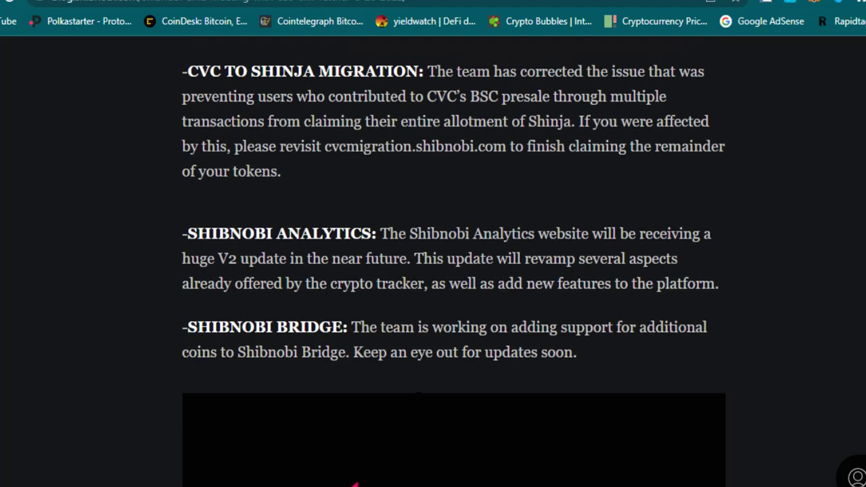
{"action": "scroll", "scroll_direction": "up", "scroll_amount": 3}
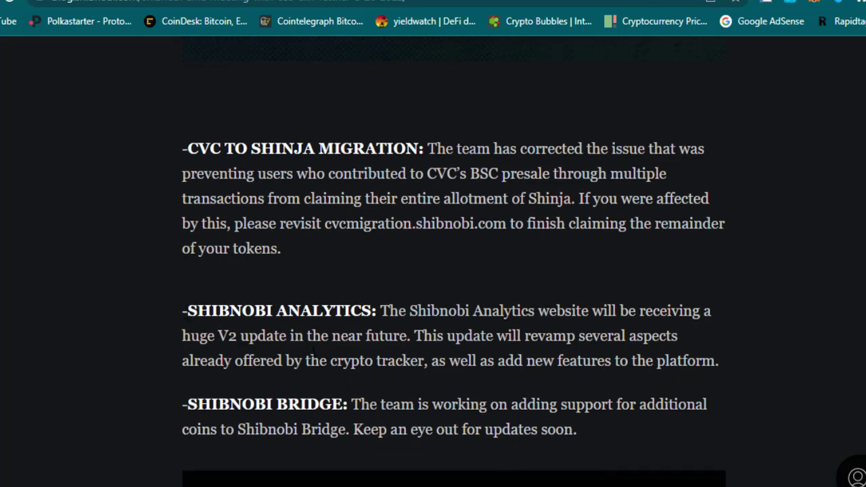
{"action": "mouse_move", "coordinate": [203, 210]}
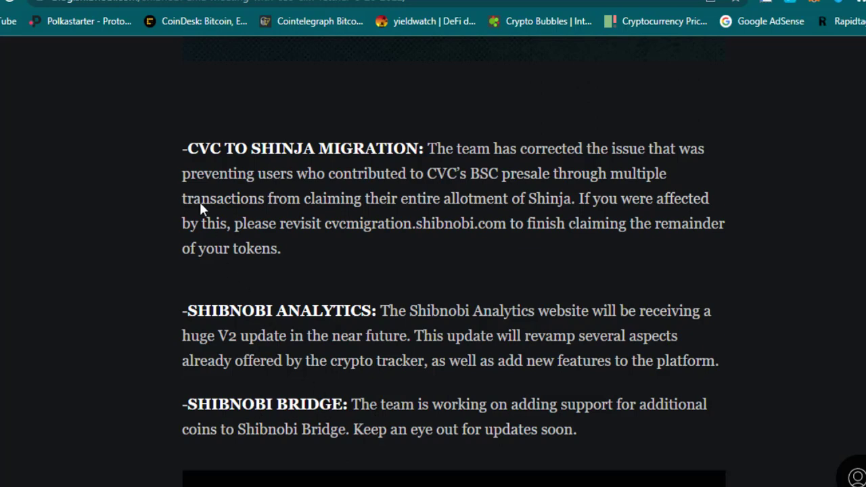
{"action": "mouse_move", "coordinate": [359, 167]}
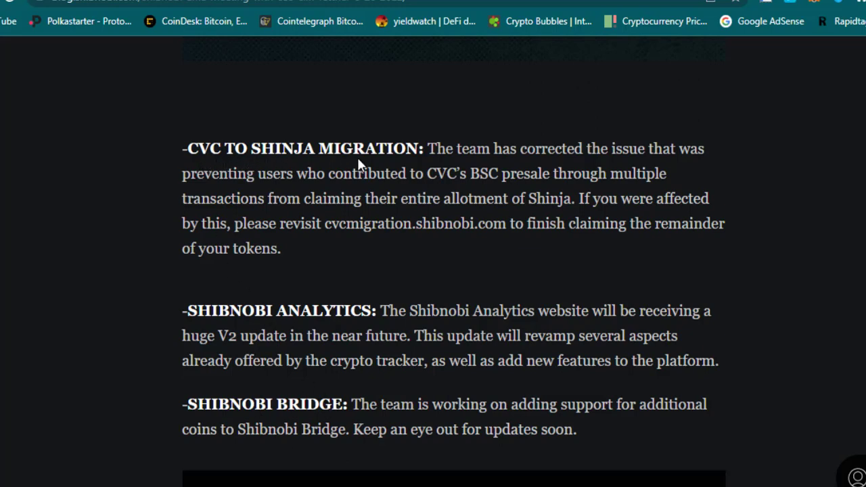